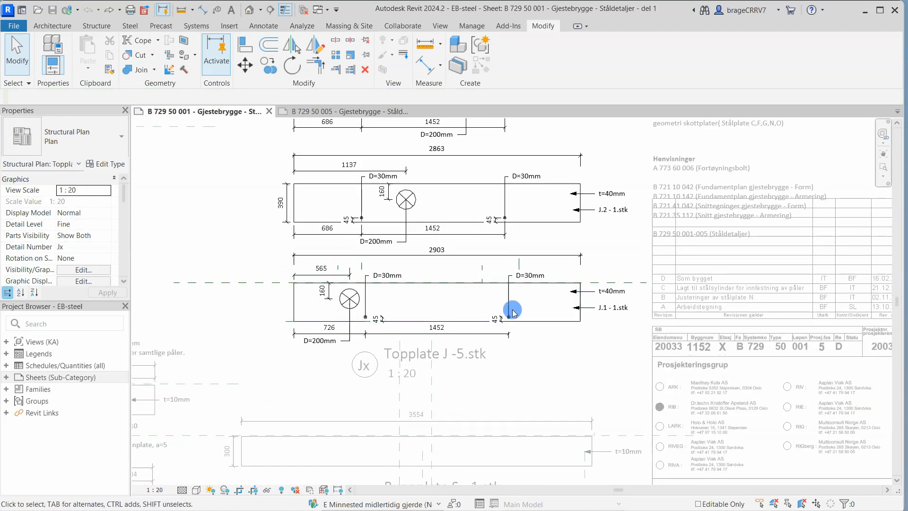
- Switch to sheet B 729 50 005 and activate its 3D Stålkant C viewport
left_click(347, 112)
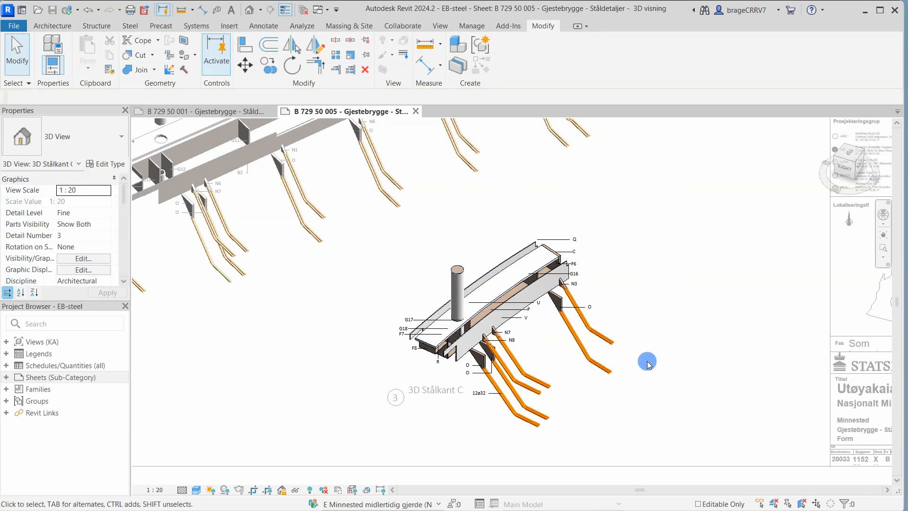
- Select the round steel column and create a displacement set for it
left_click(281, 490)
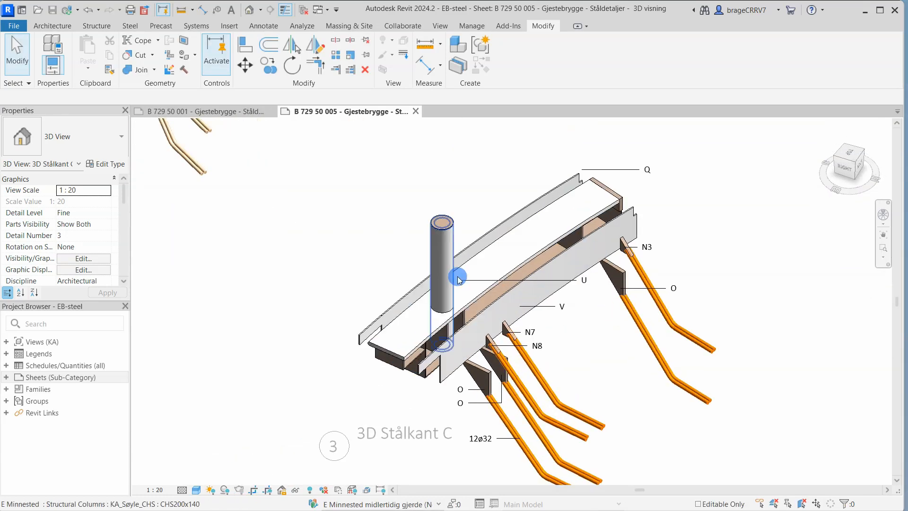
left_click(441, 266)
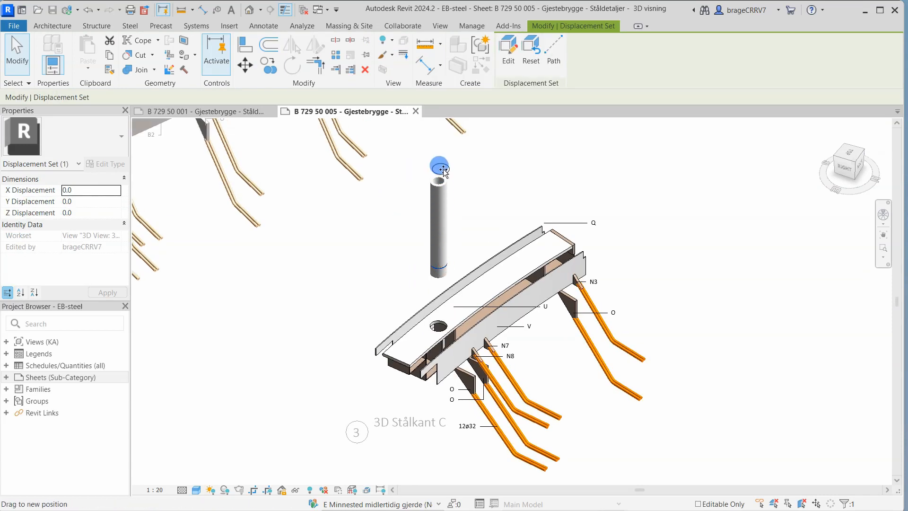
- Raise the column higher, then displace top plate Q upward by 295.3 along Z
left_click_drag(439, 168, 438, 261)
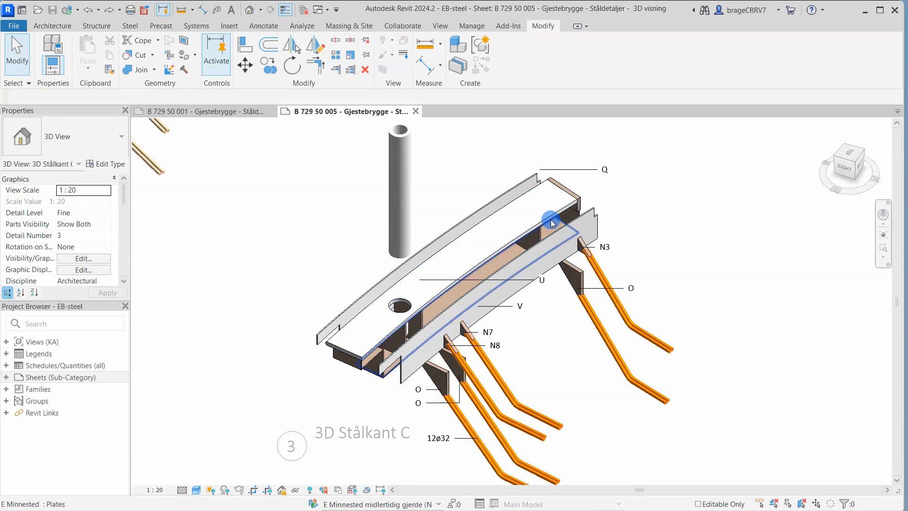
left_click(550, 219)
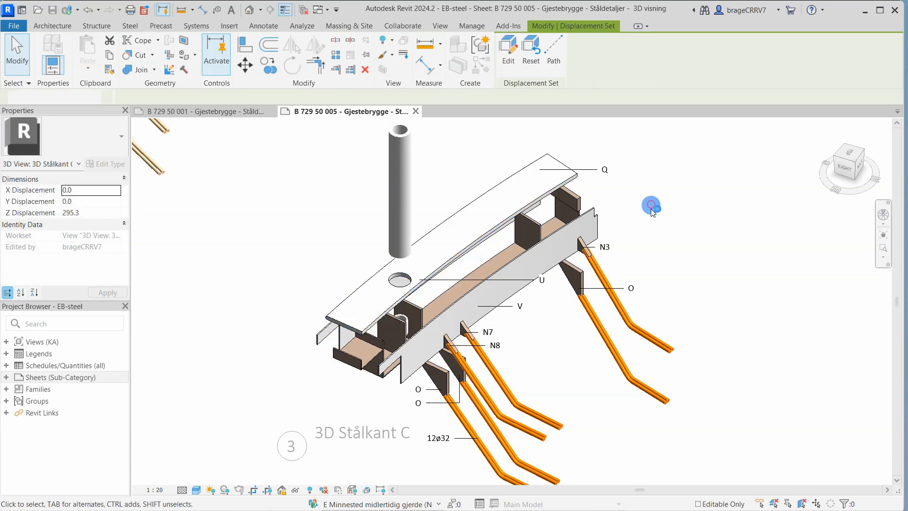
left_click(573, 226)
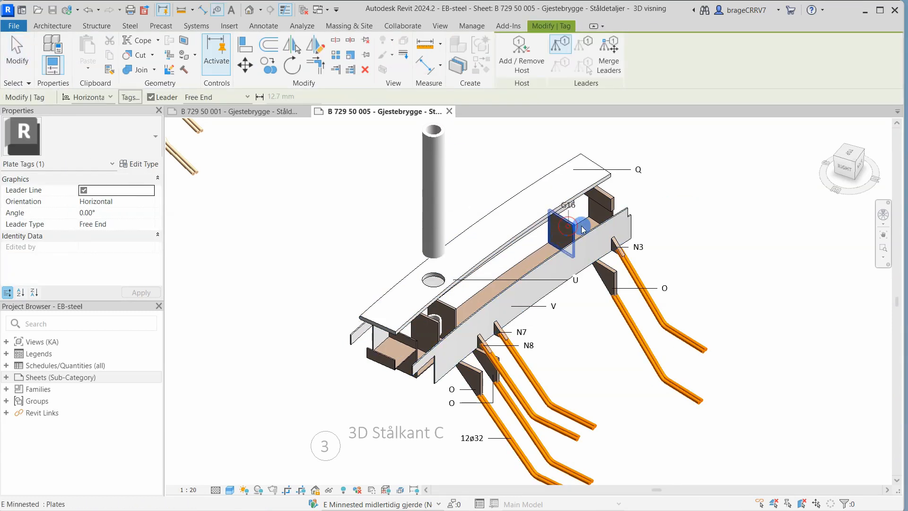
left_click(695, 284)
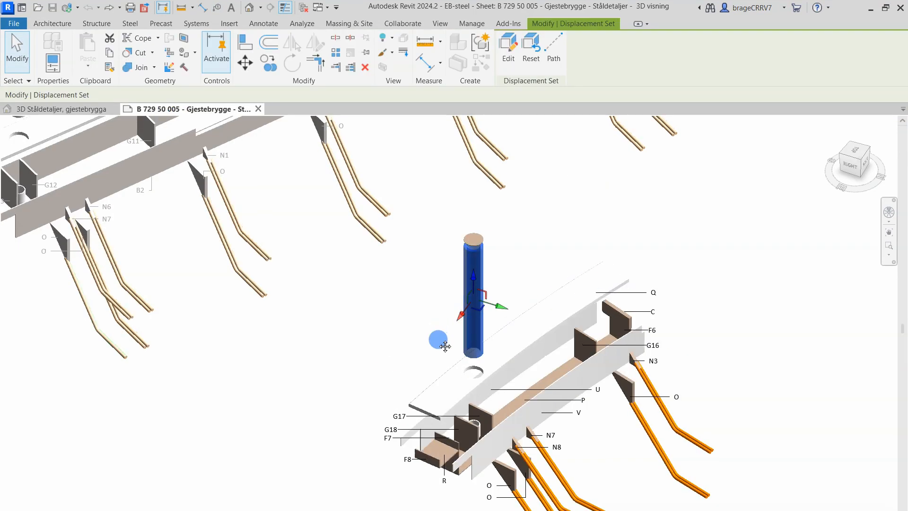
mouse_move(553, 46)
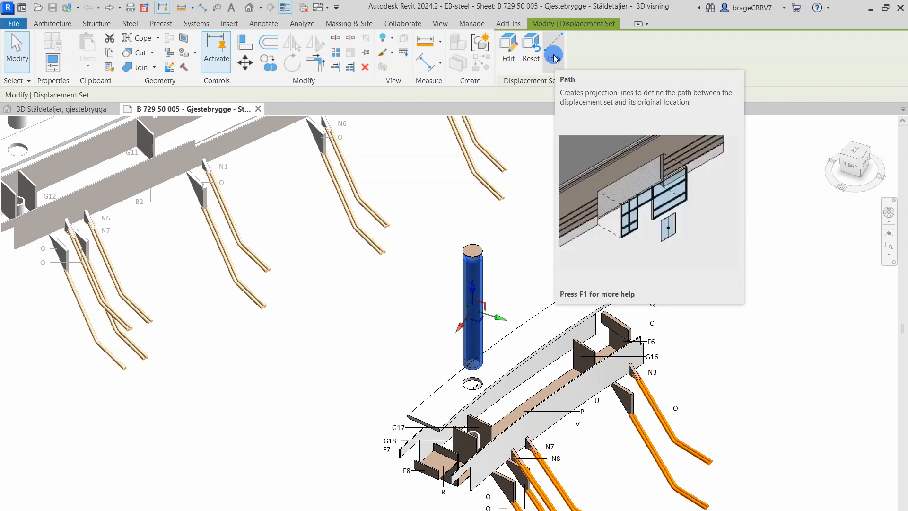
- Add a dashed displacement path line from the column's base to its plate opening
left_click(552, 48)
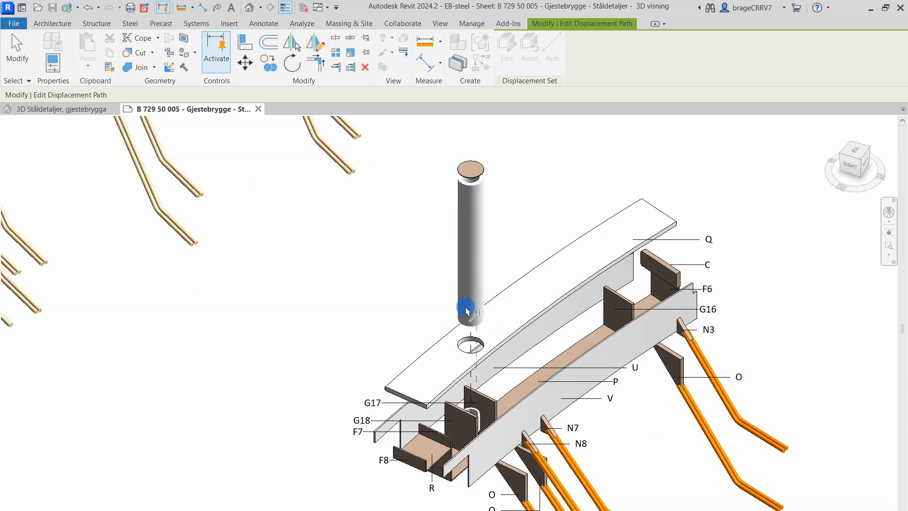
left_click_drag(467, 308, 478, 333)
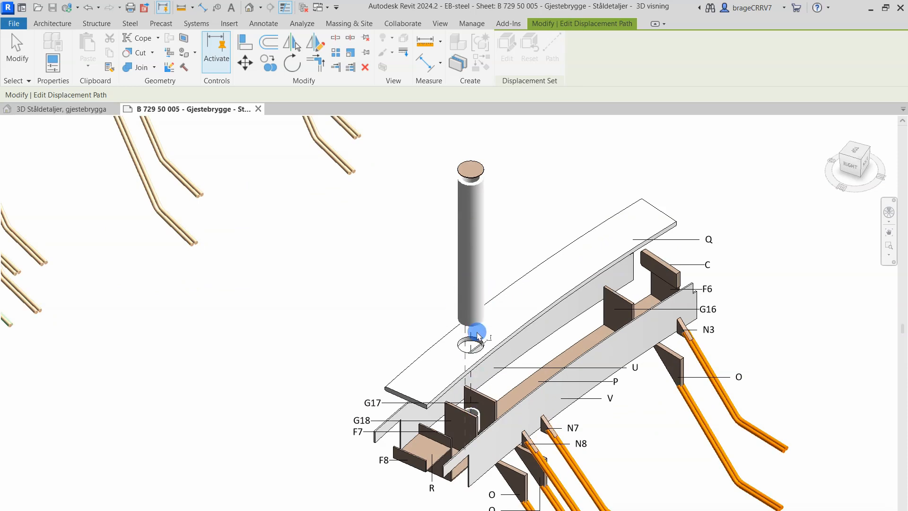